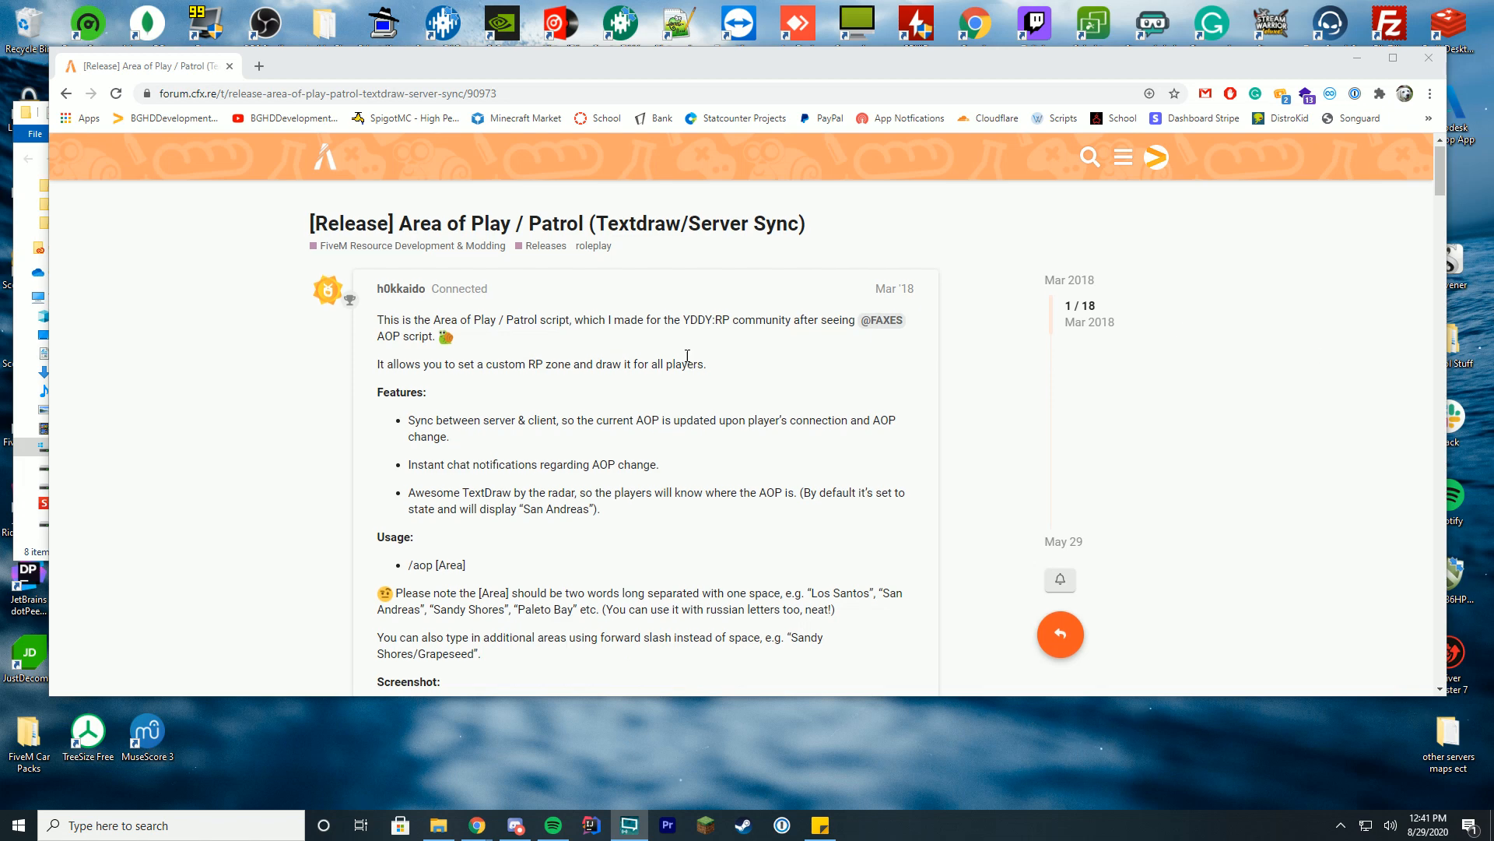
# - Scroll the resource page and view the enlarged example in-game screenshot
pyautogui.scroll(-3)
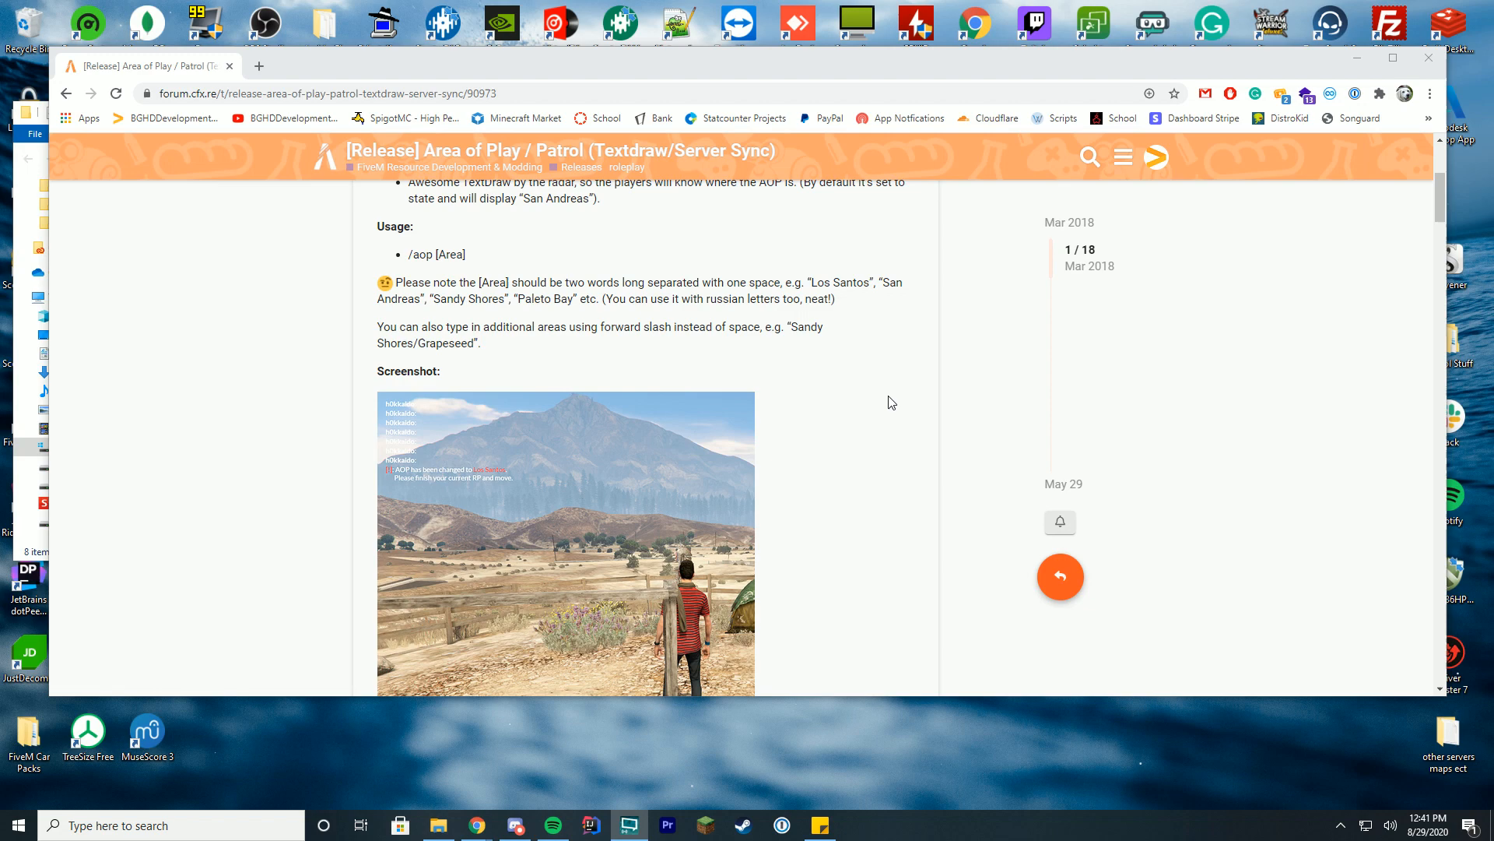
pyautogui.click(565, 542)
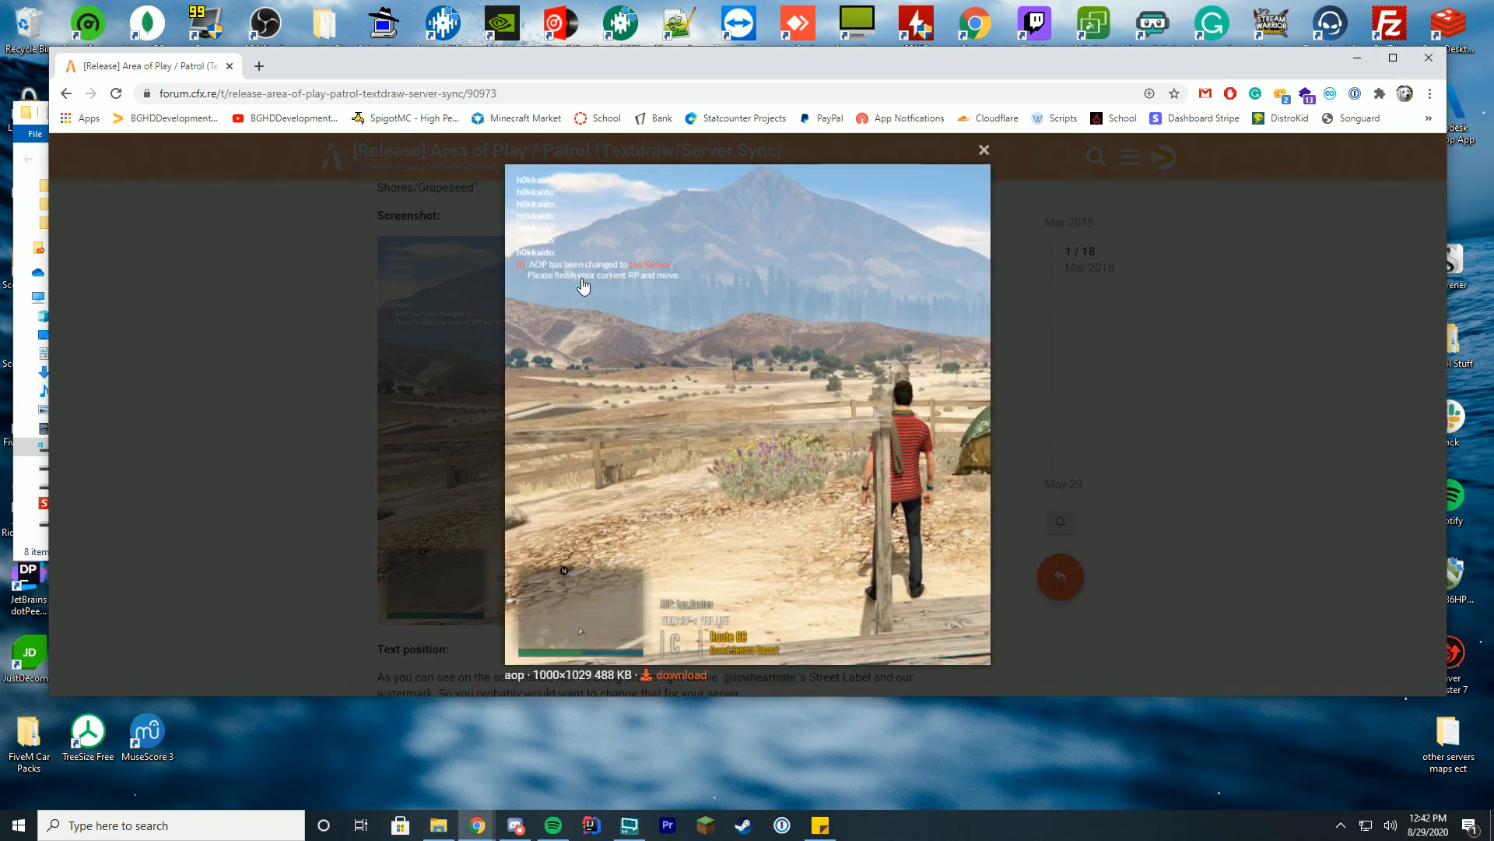
pyautogui.moveTo(672, 275)
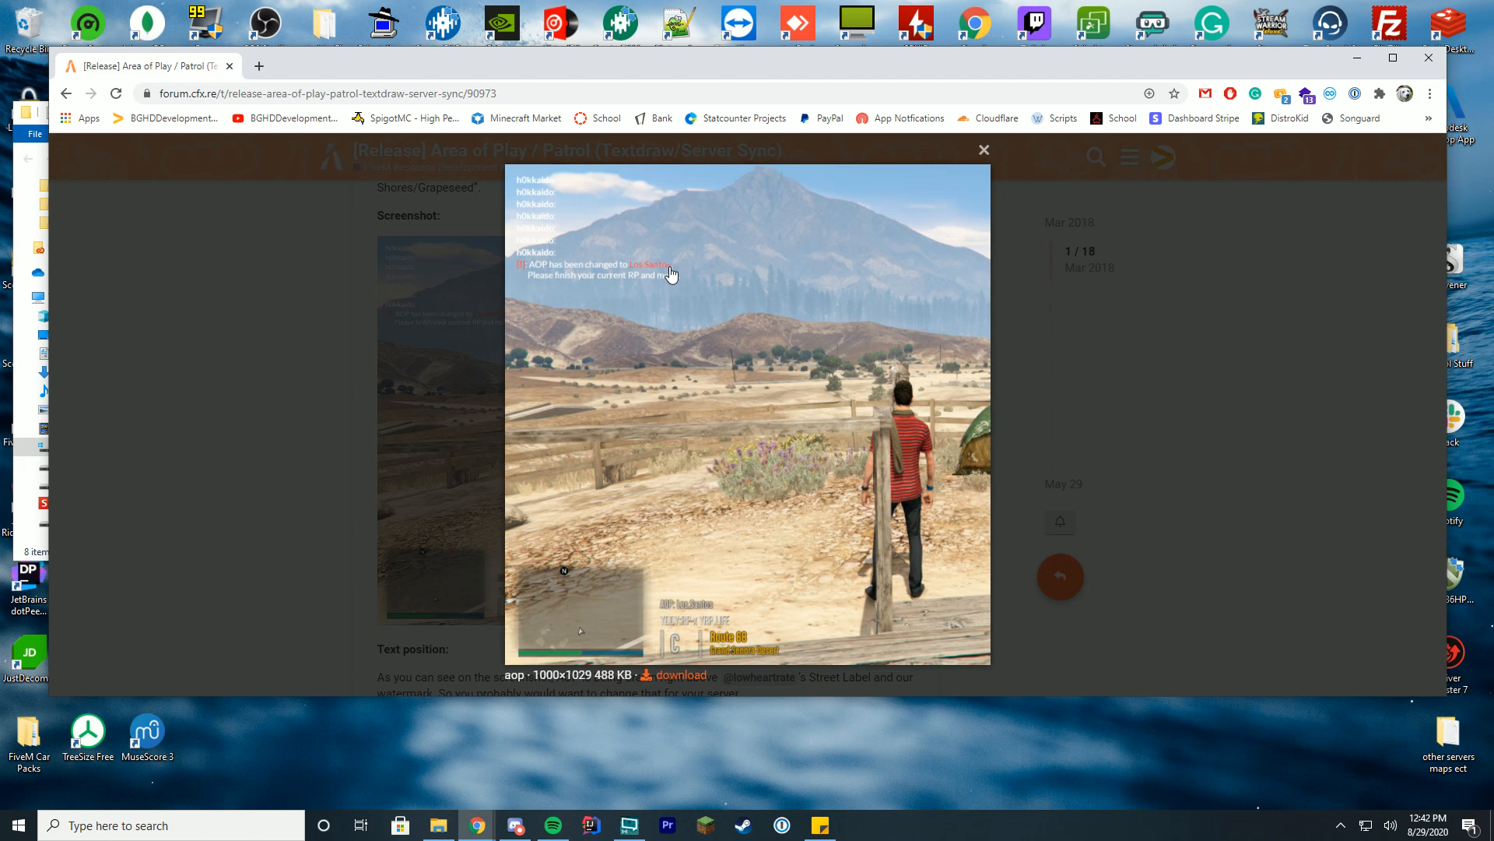
pyautogui.moveTo(750, 303)
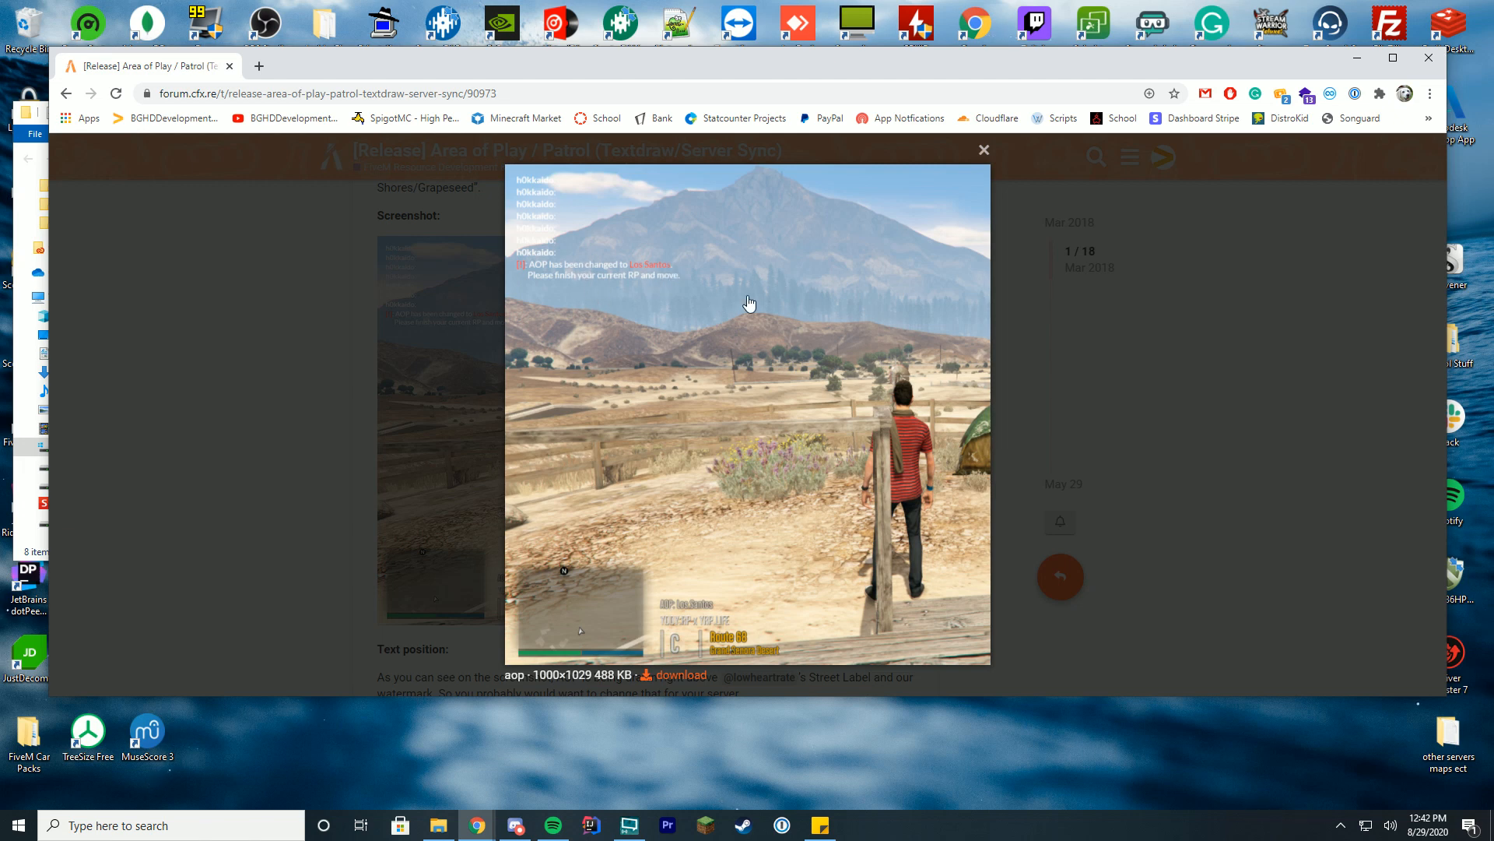
pyautogui.moveTo(693, 613)
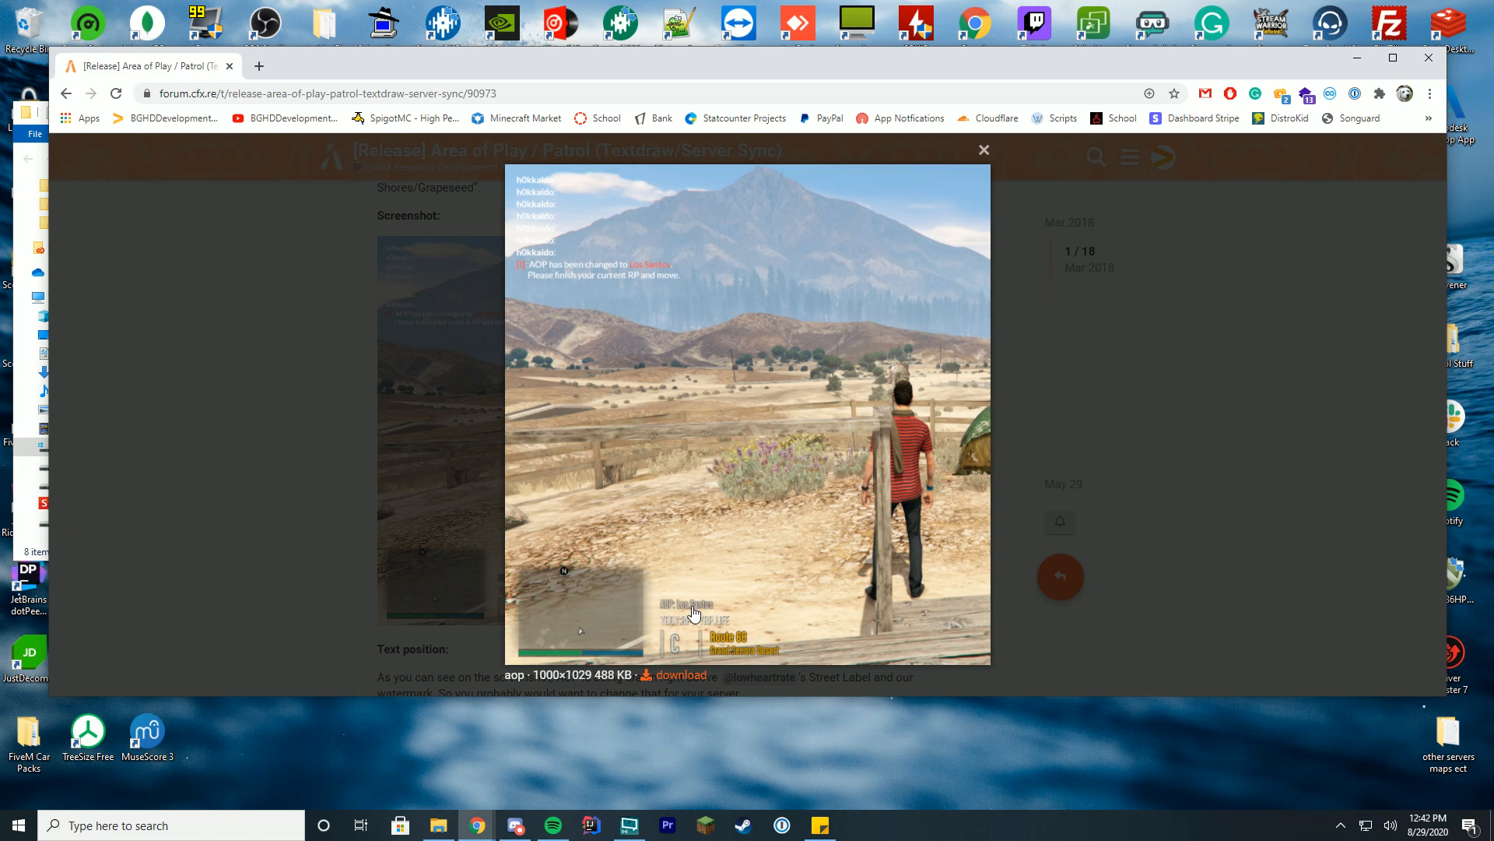
pyautogui.moveTo(688, 612)
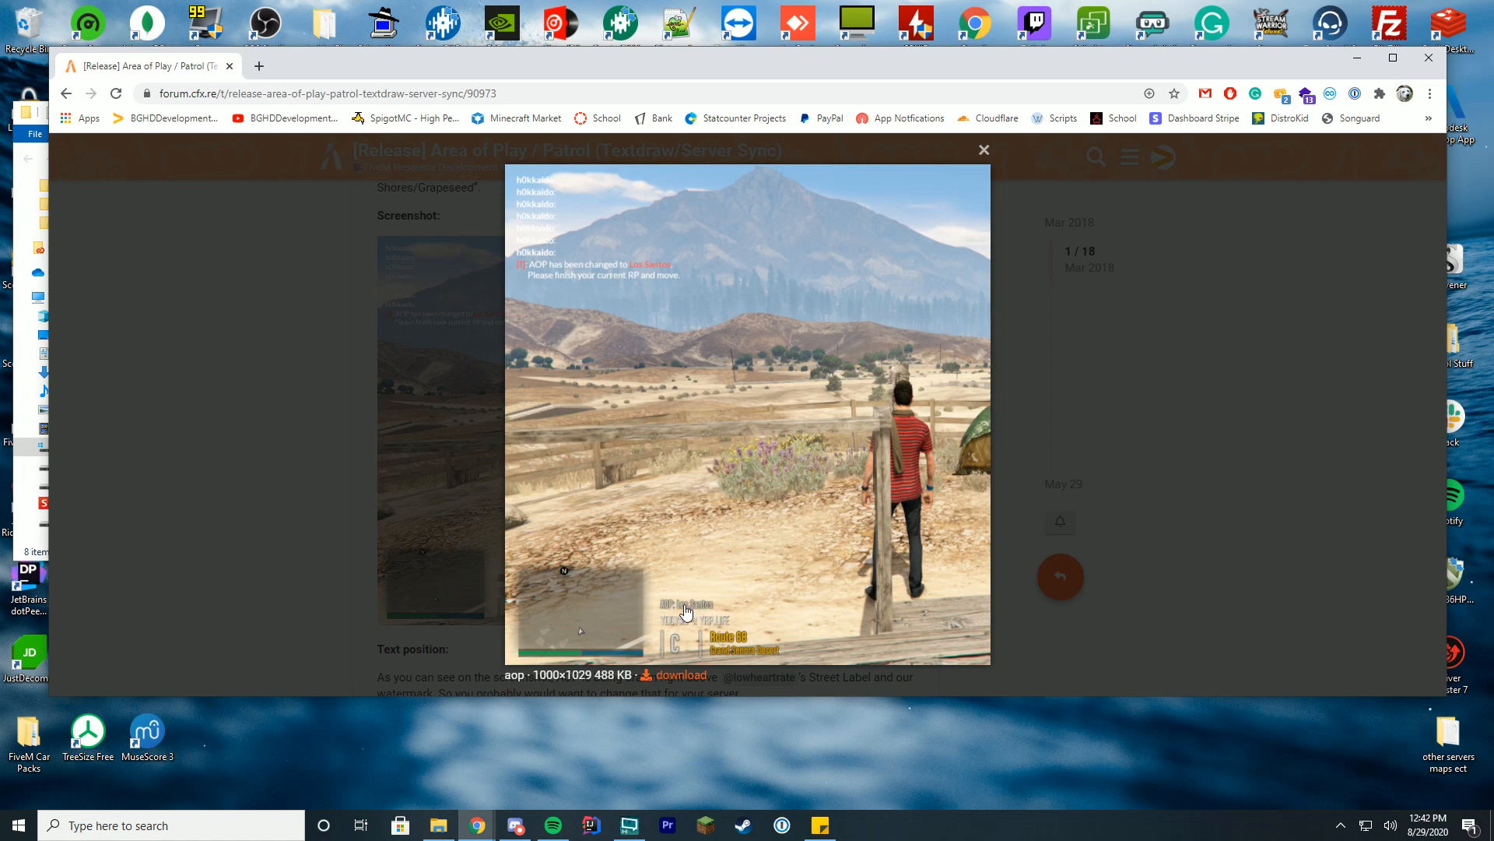
pyautogui.click(984, 150)
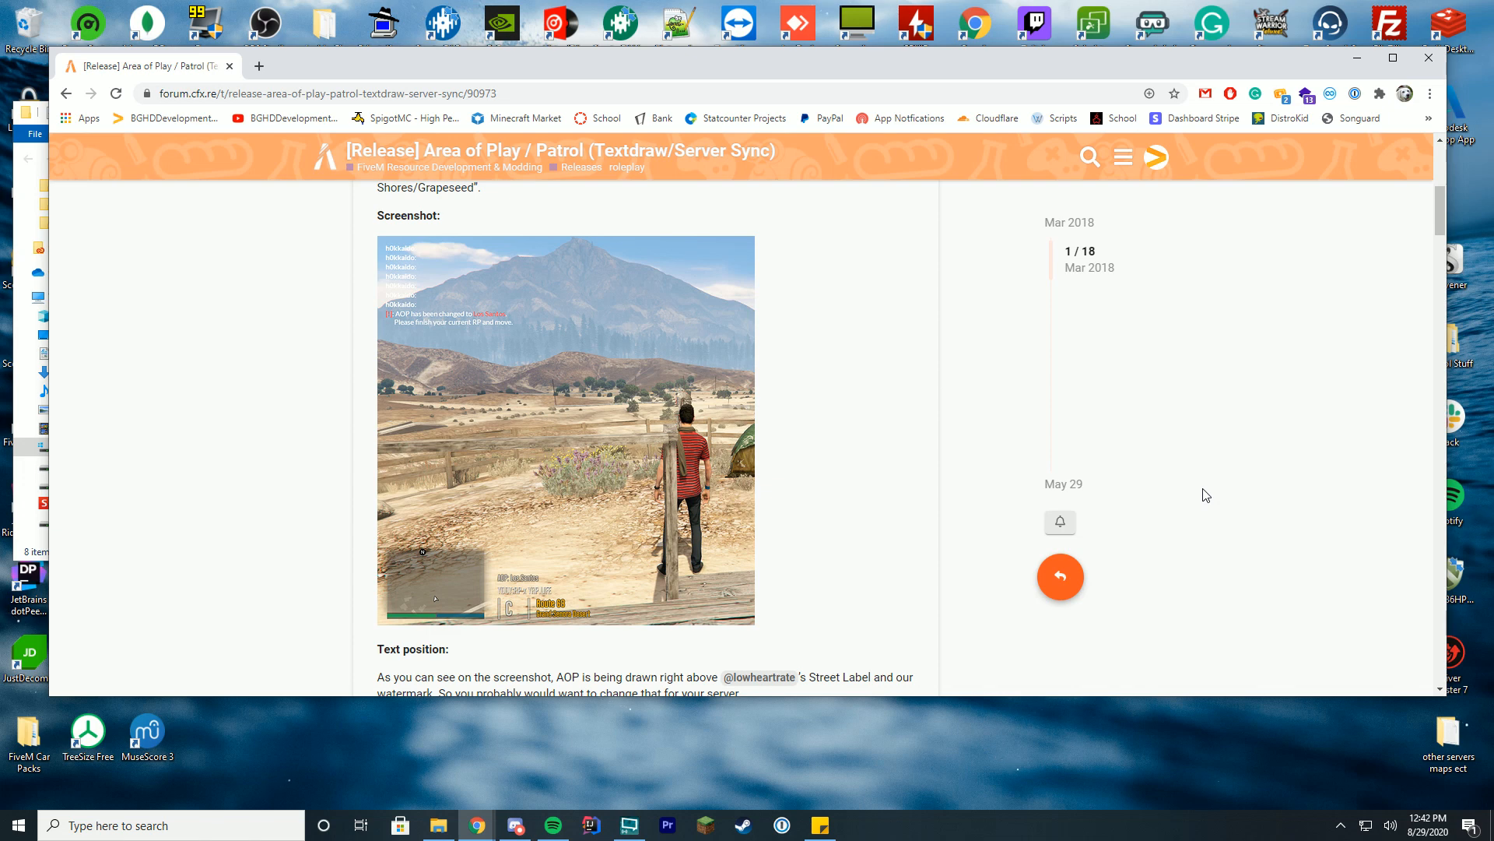
pyautogui.scroll(-3)
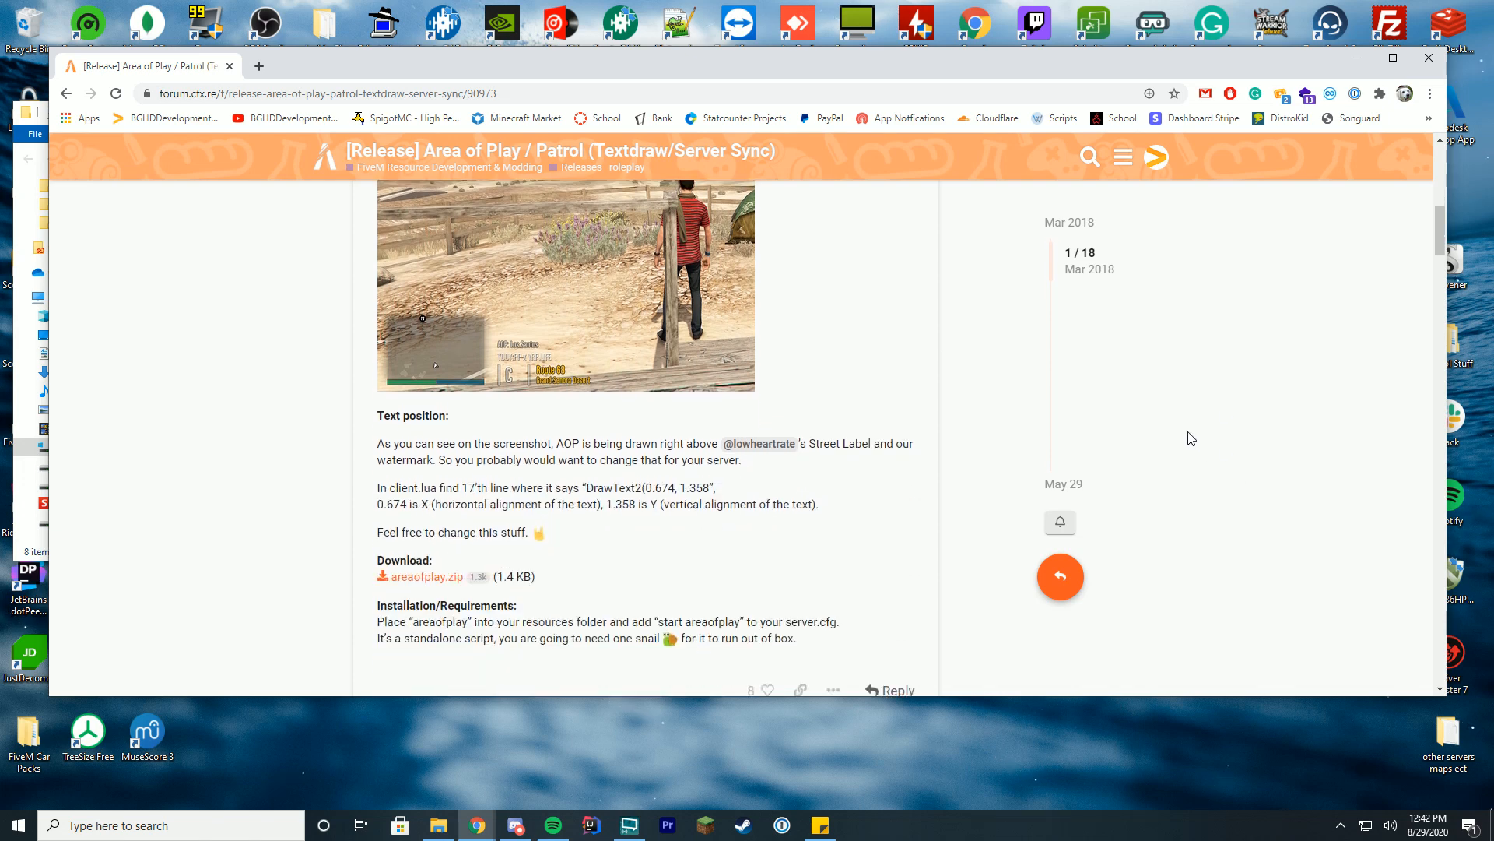
pyautogui.scroll(-3)
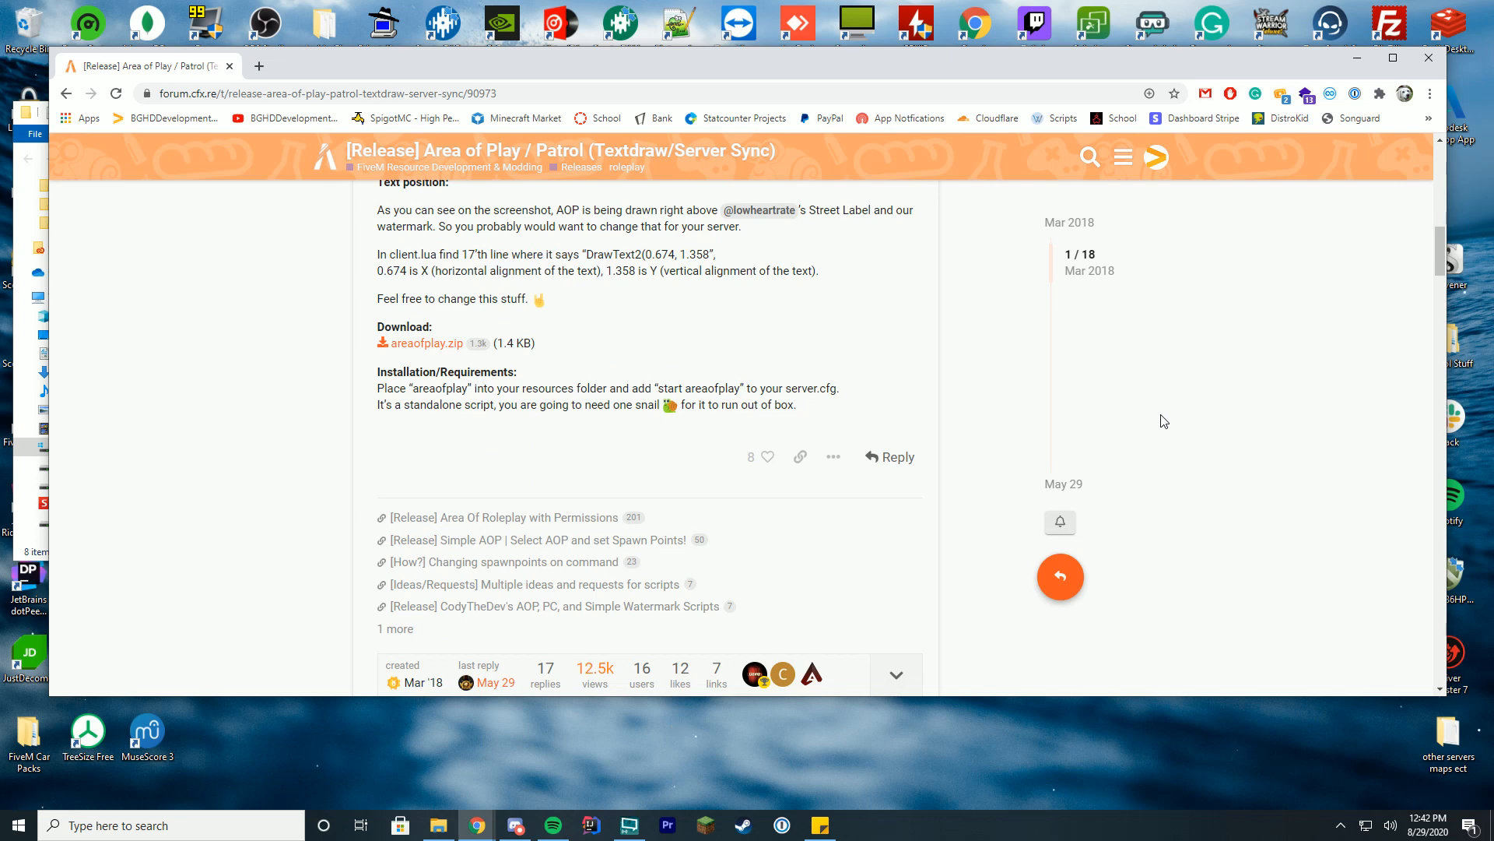
pyautogui.moveTo(488, 330)
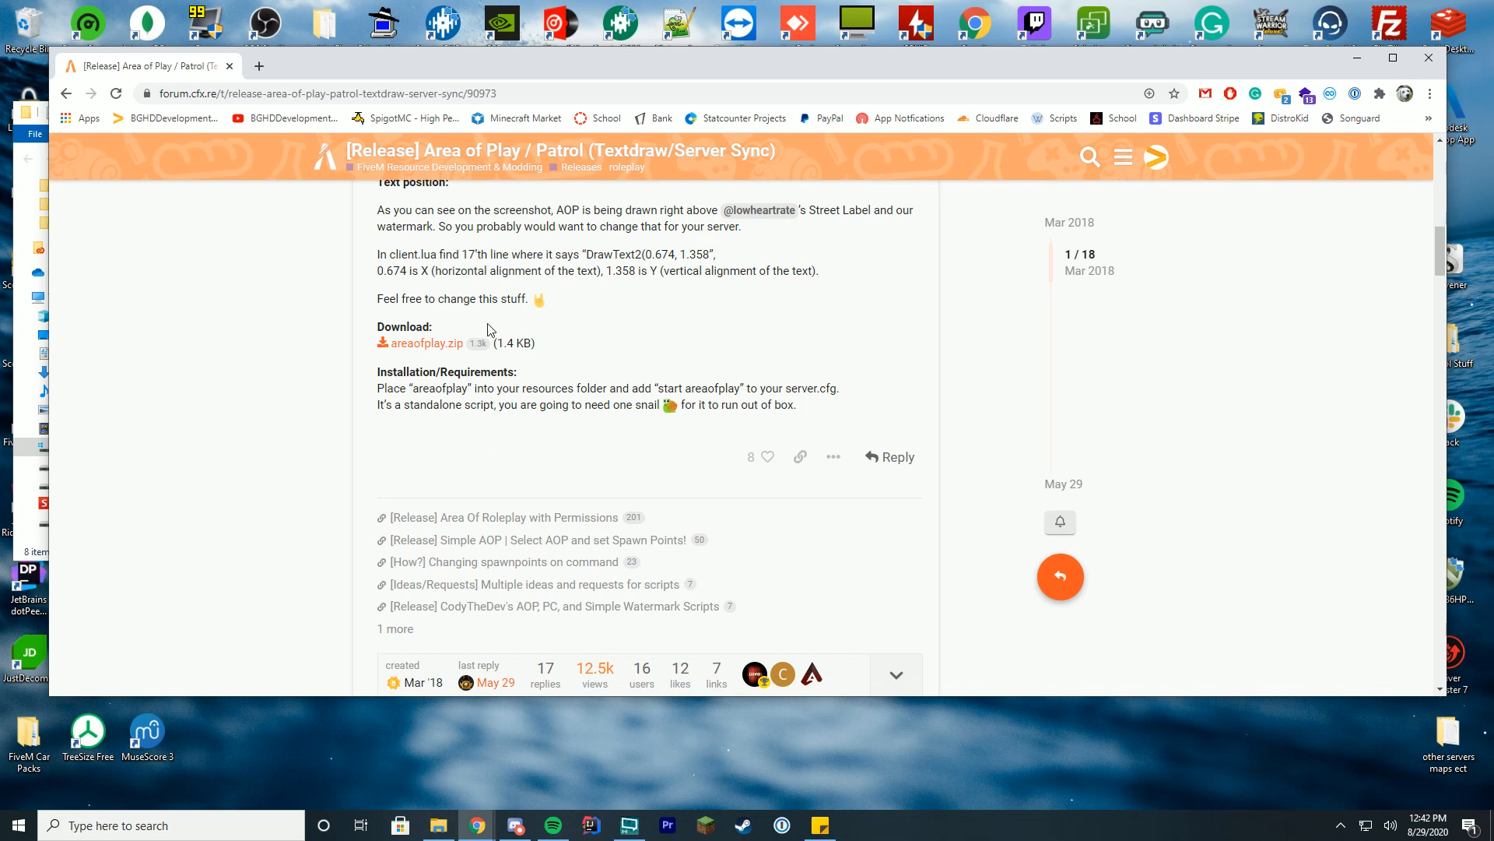
# - Download areaofplay.zip, open it in WinRAR and select the areaofplay folder
pyautogui.click(425, 343)
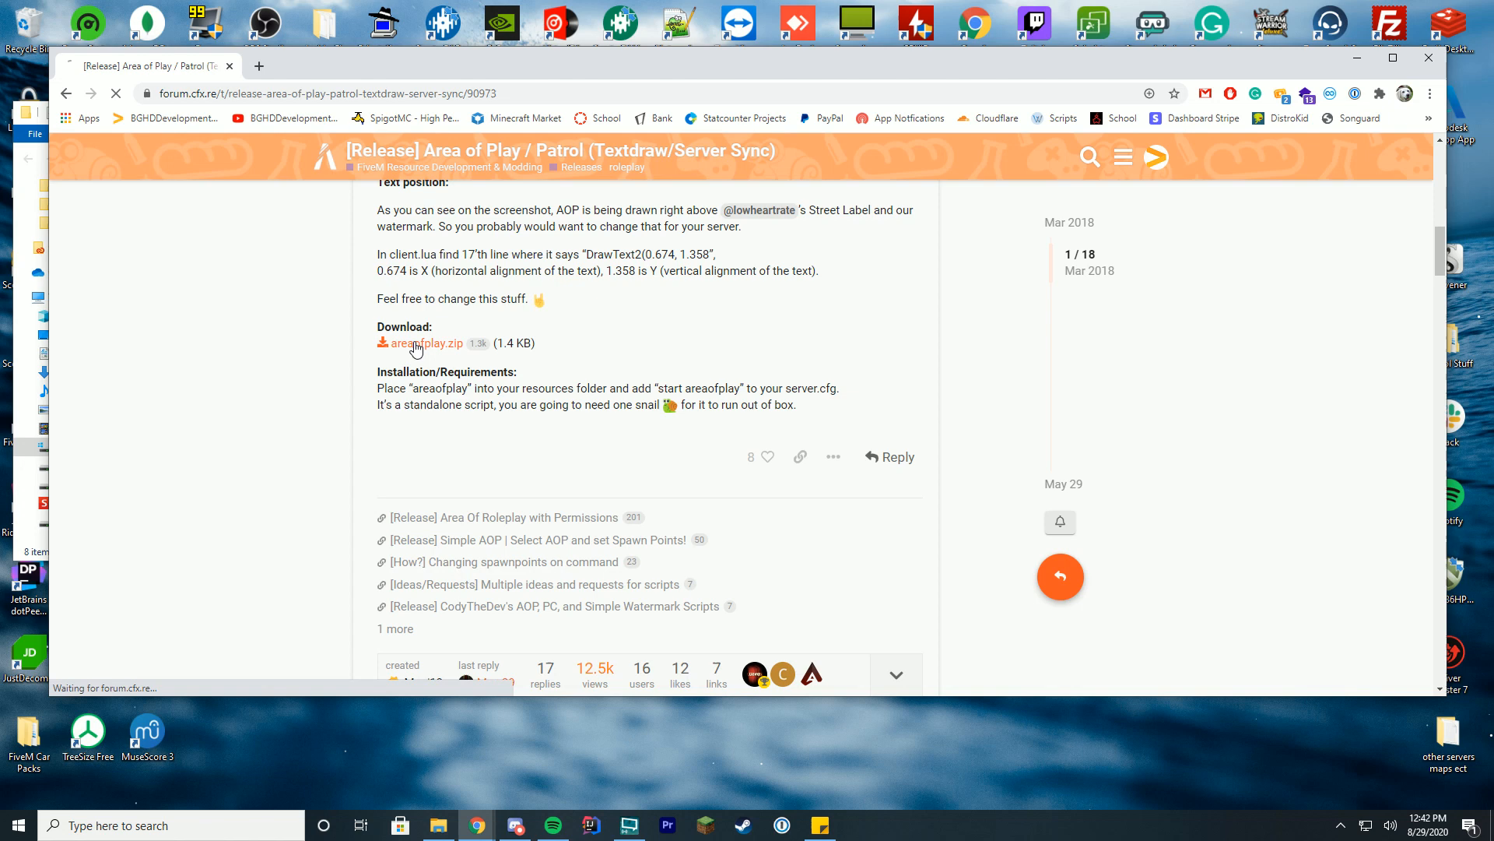
pyautogui.click(428, 343)
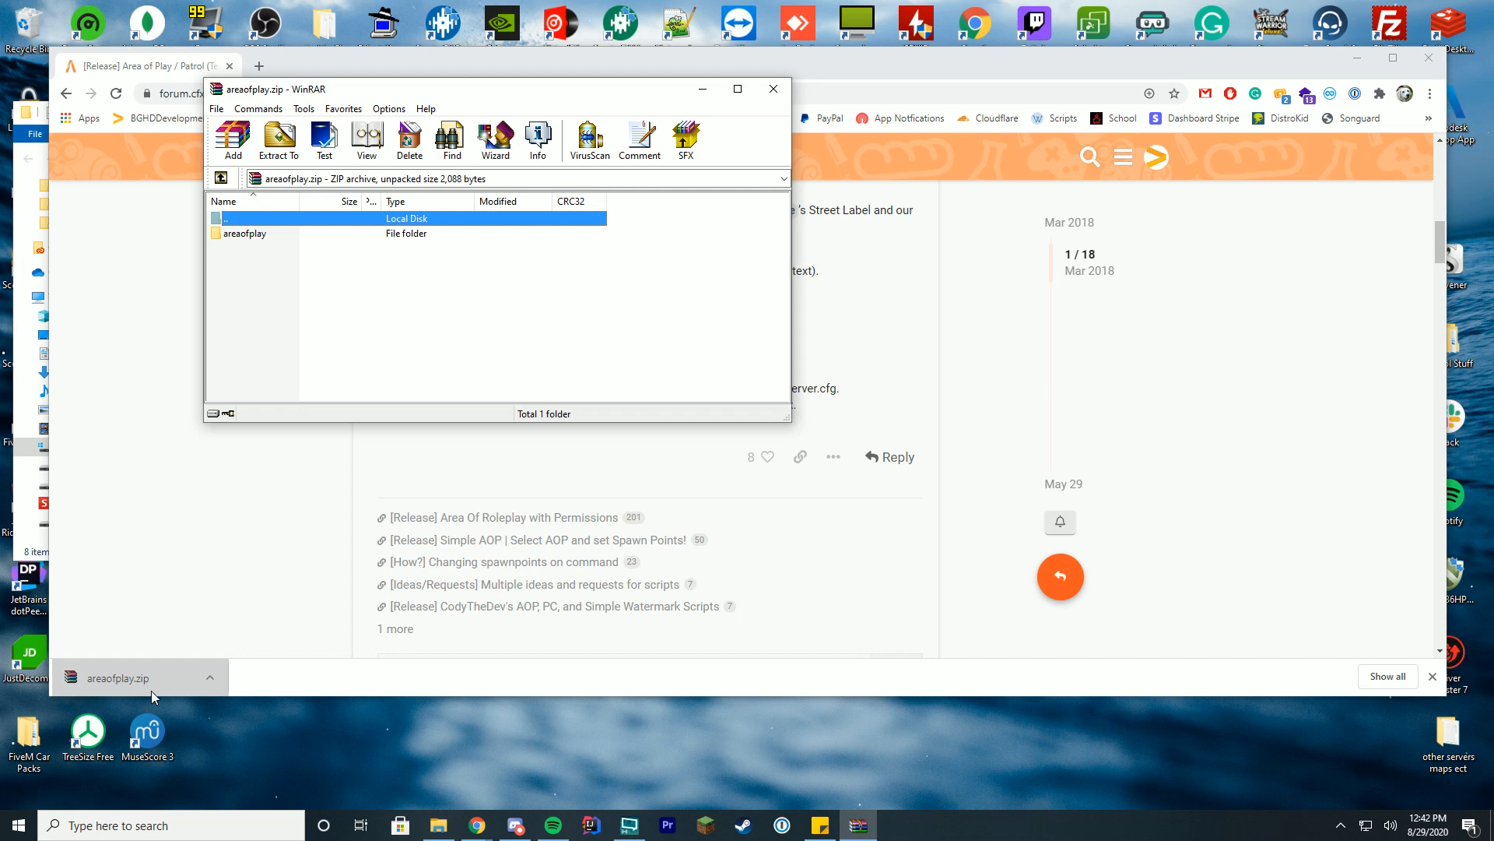
pyautogui.moveTo(290, 273)
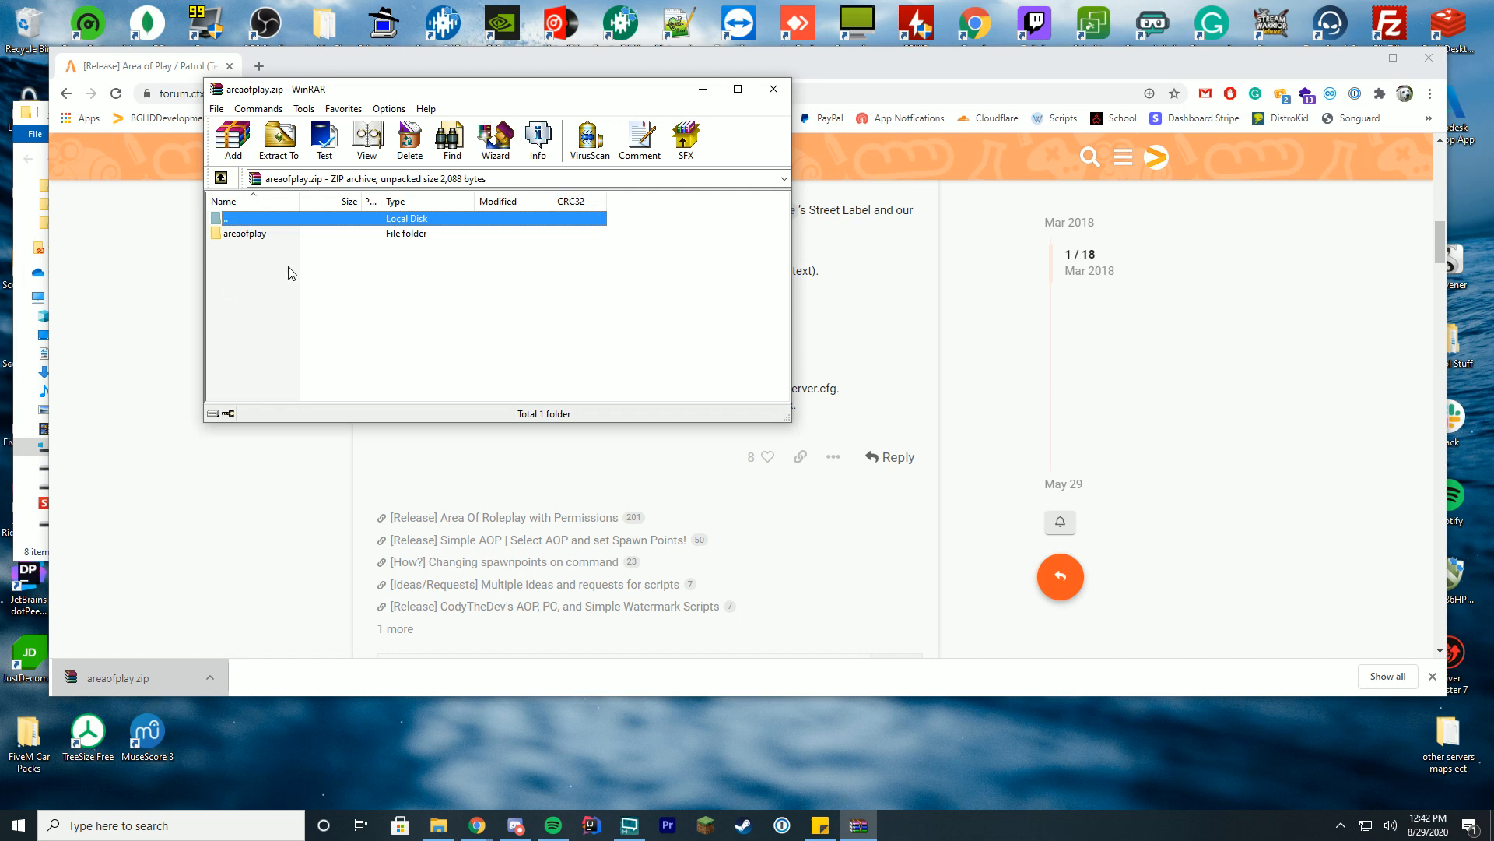
pyautogui.doubleClick(246, 233)
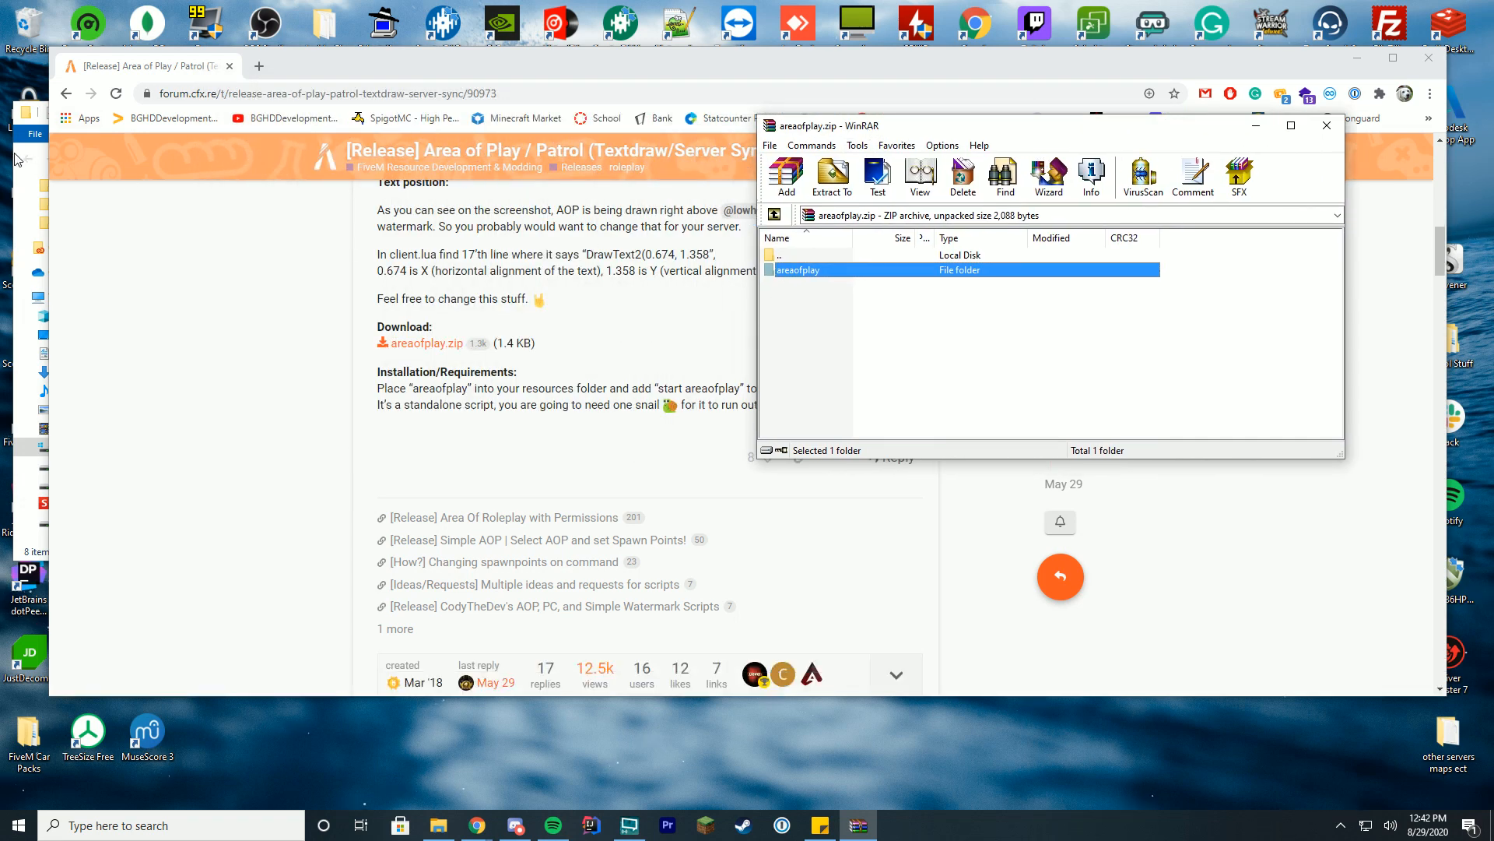
# - Move the areaofplay folder into C:\FiveM\server-data\resources via File Explorer
pyautogui.click(437, 825)
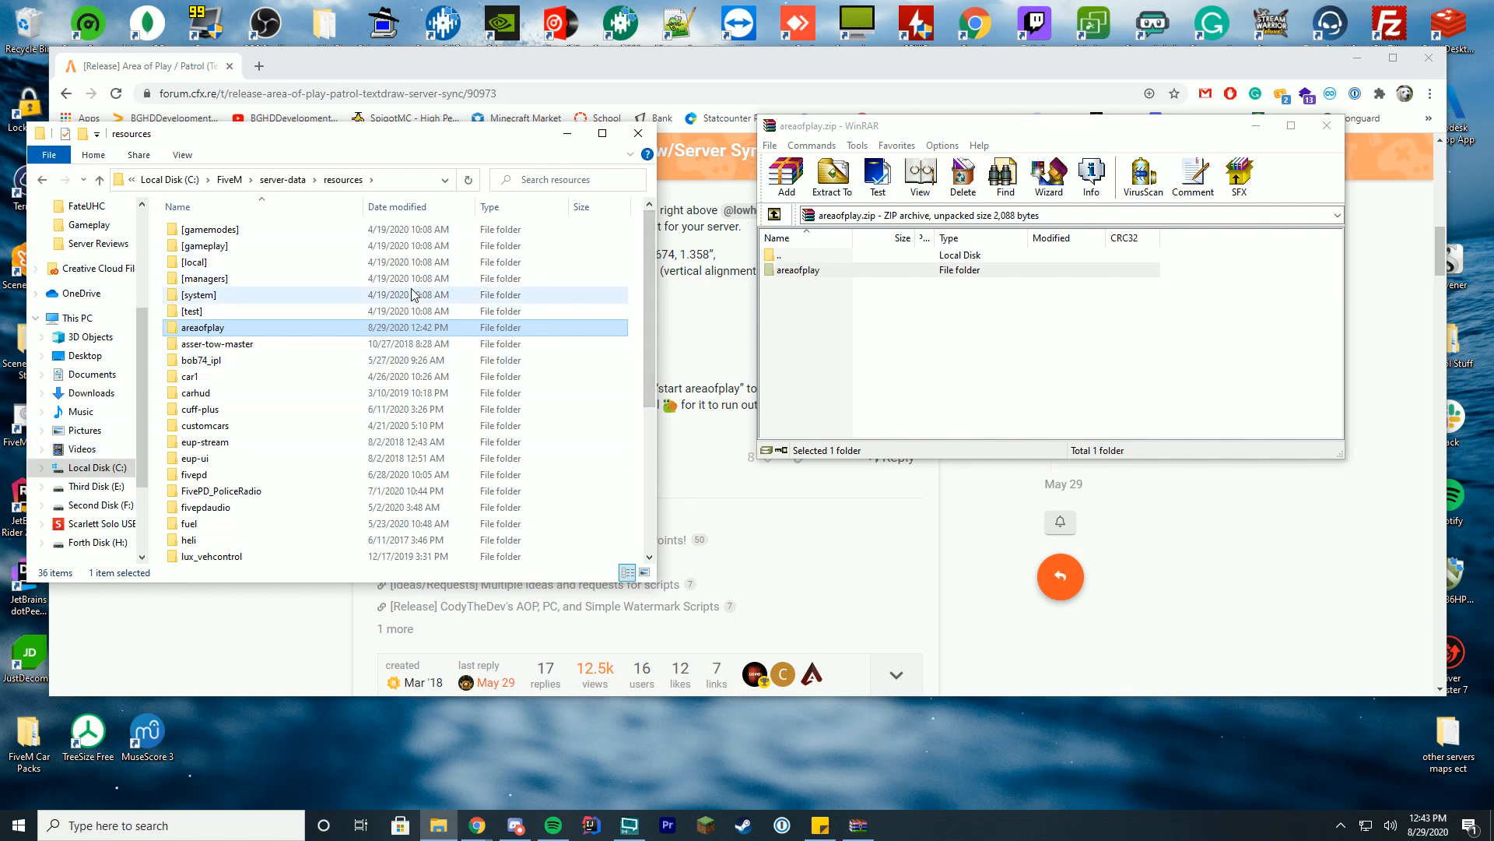
# - Edit server.cfg in Notepad++, adding an 'ensure areaofplay' line below the last ensure
pyautogui.rightClick(229, 327)
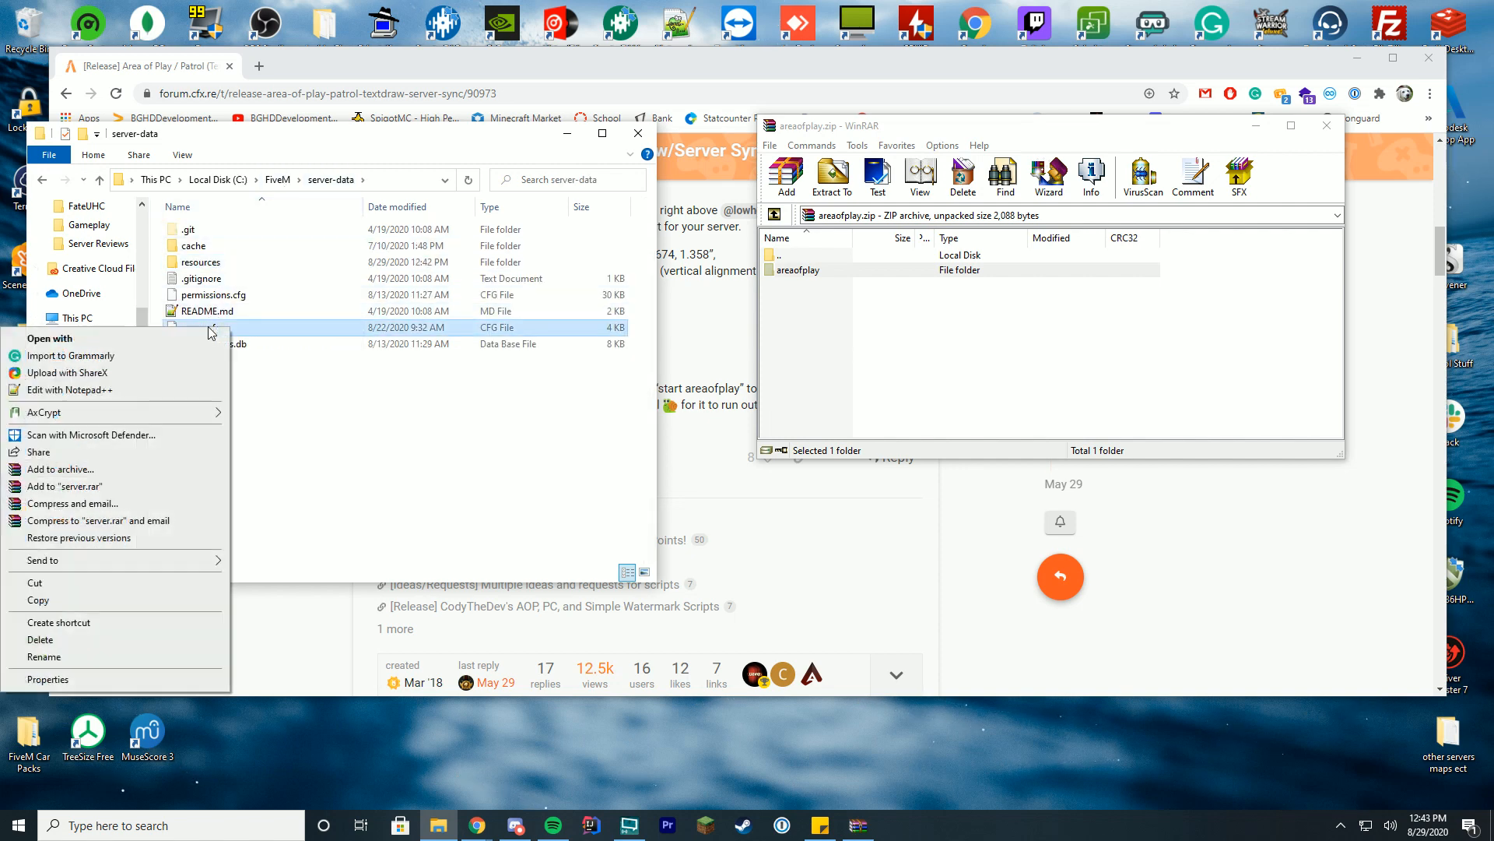
pyautogui.click(68, 390)
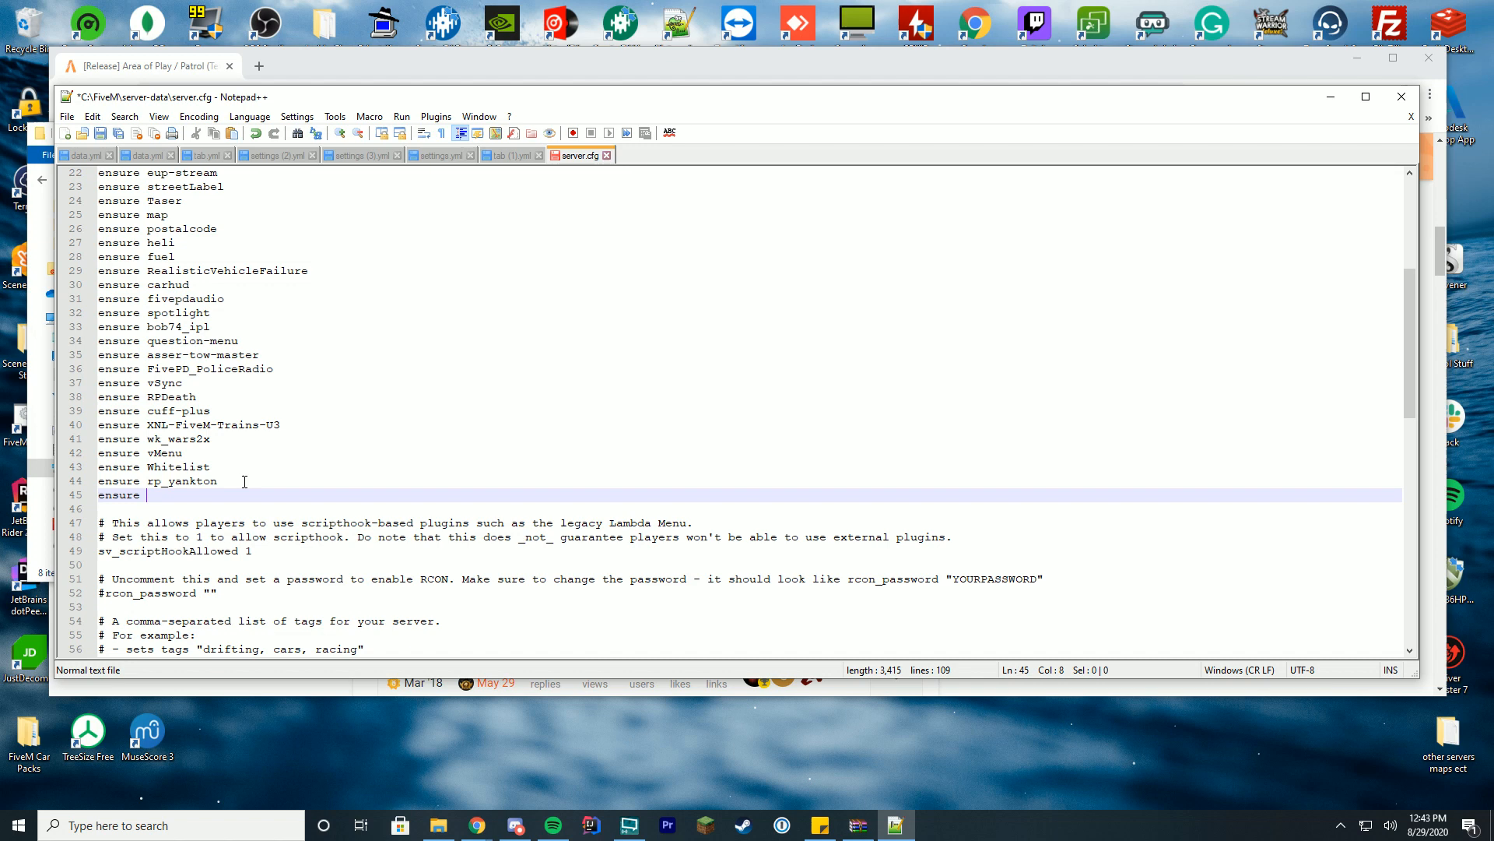
pyautogui.write('areaofpl')
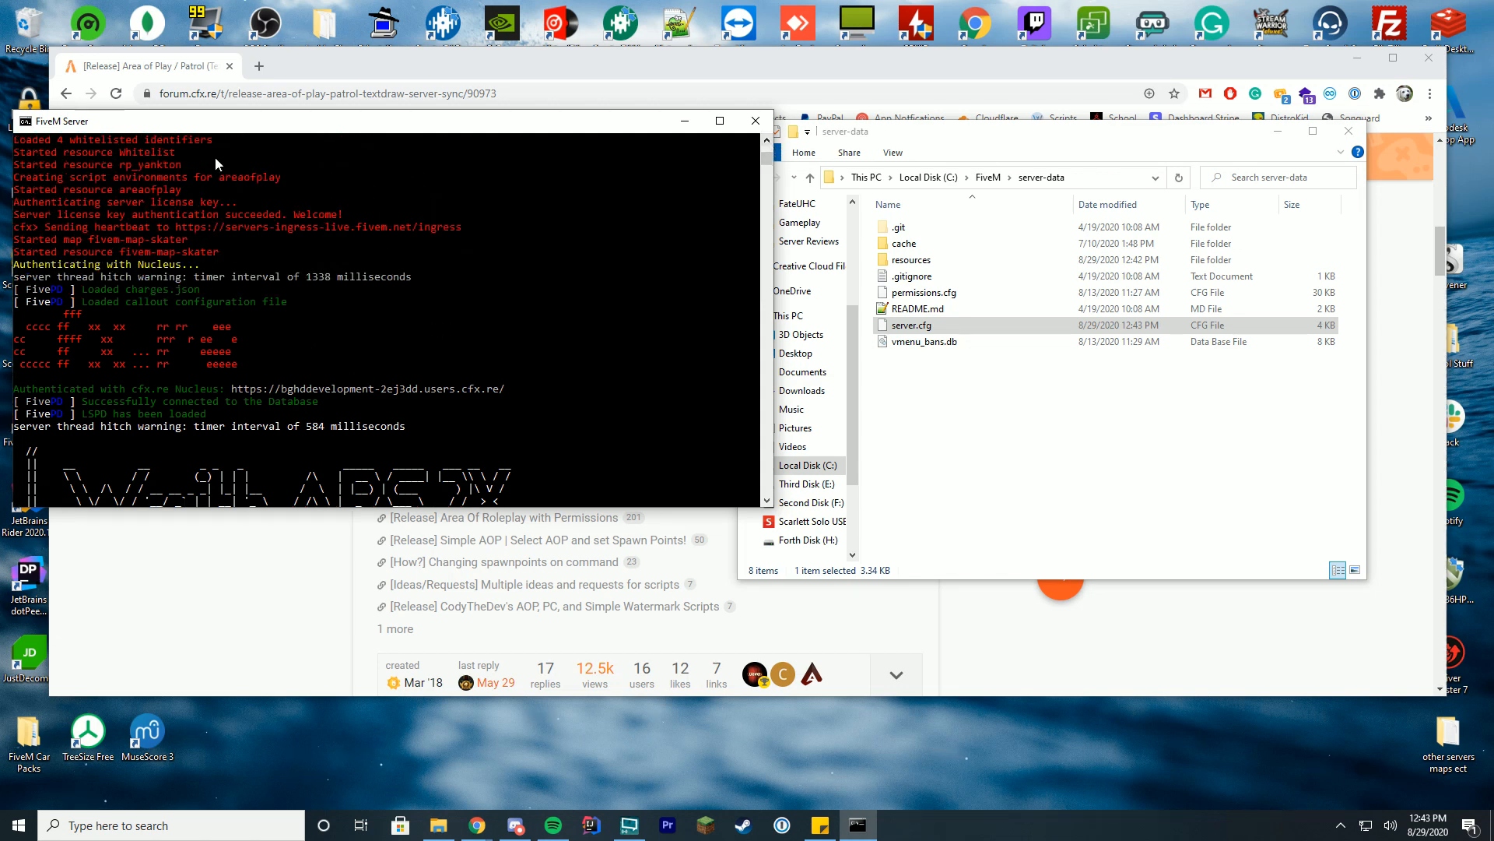
pyautogui.moveTo(114, 197)
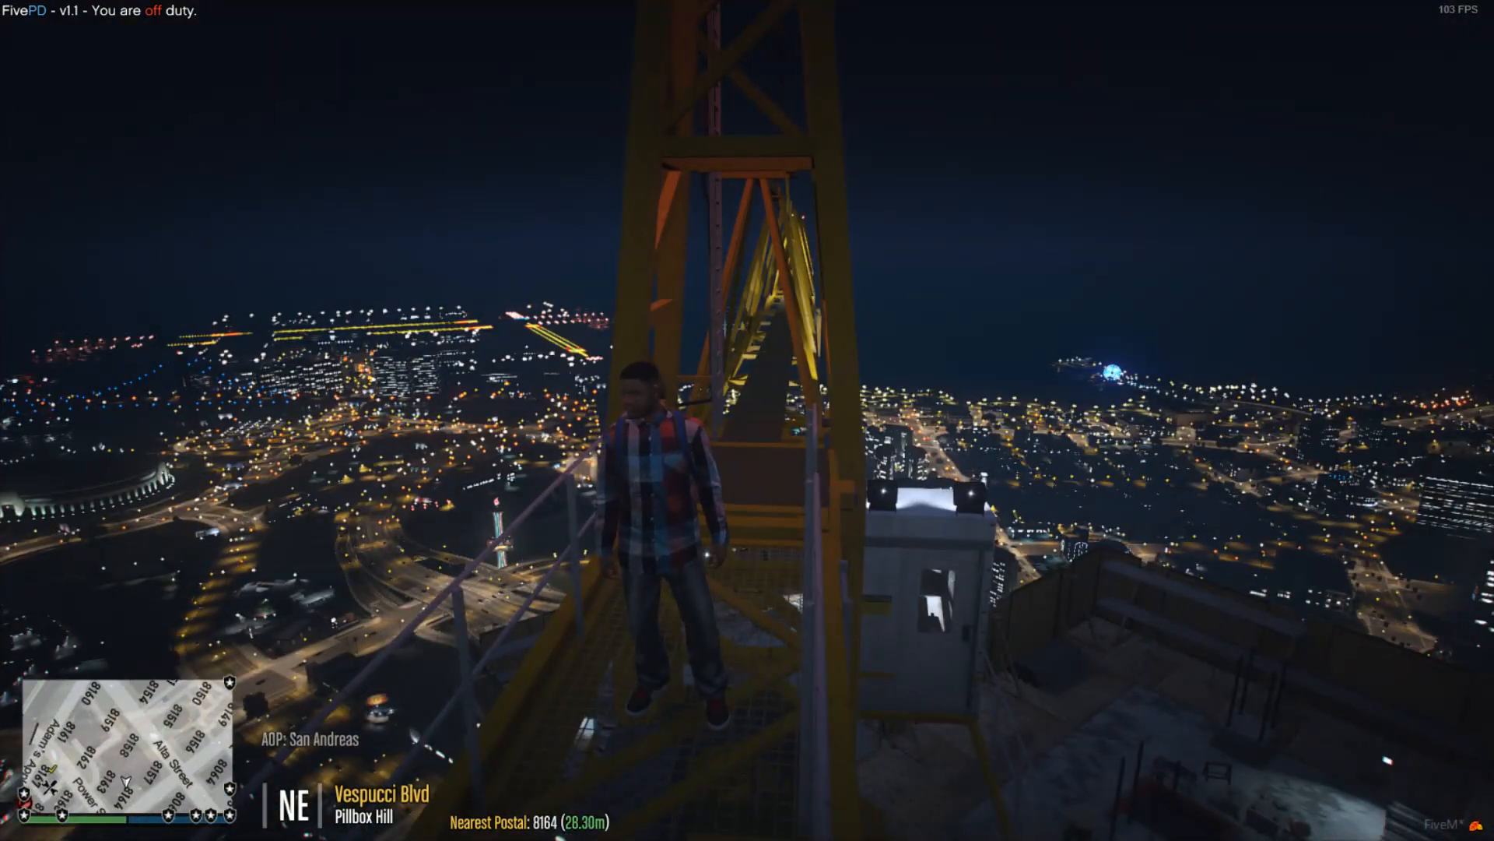
# - Try '/aop Test' in chat, then set the area of play with '/aop Los Santos'
pyautogui.write('/')
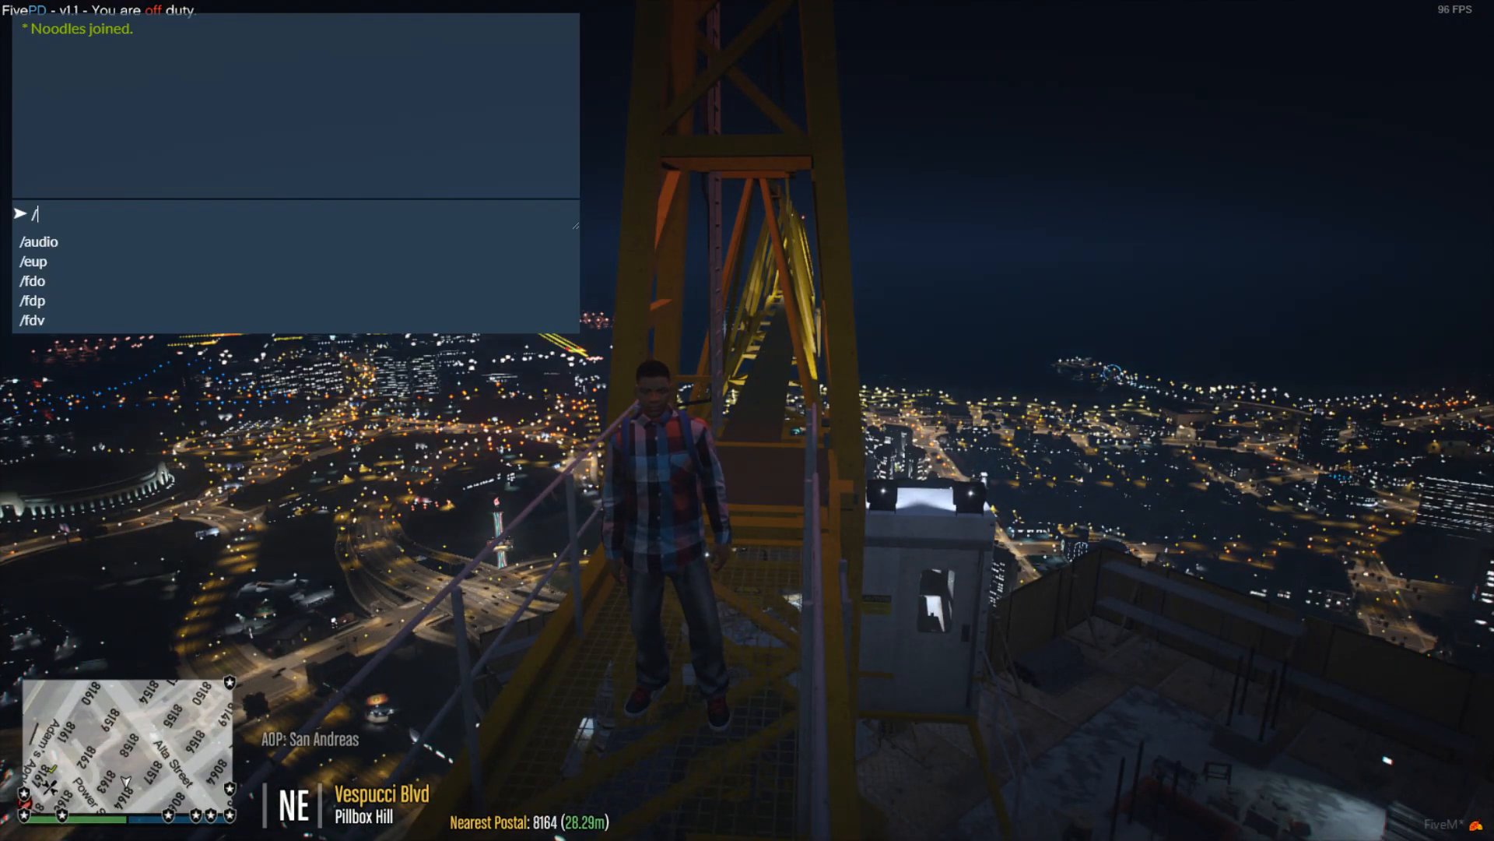
pyautogui.write('apf')
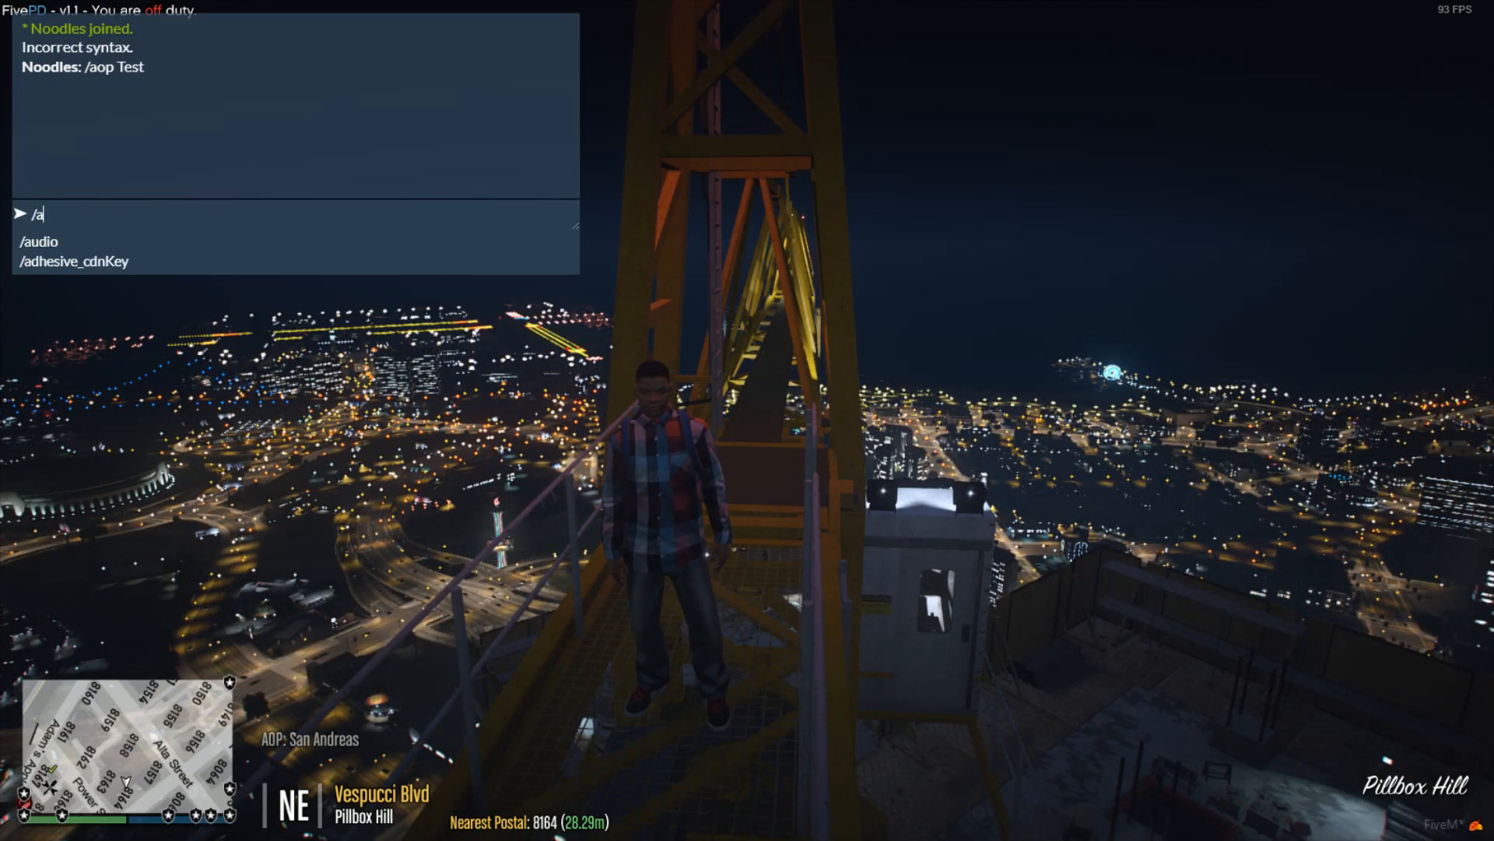
pyautogui.write('op')
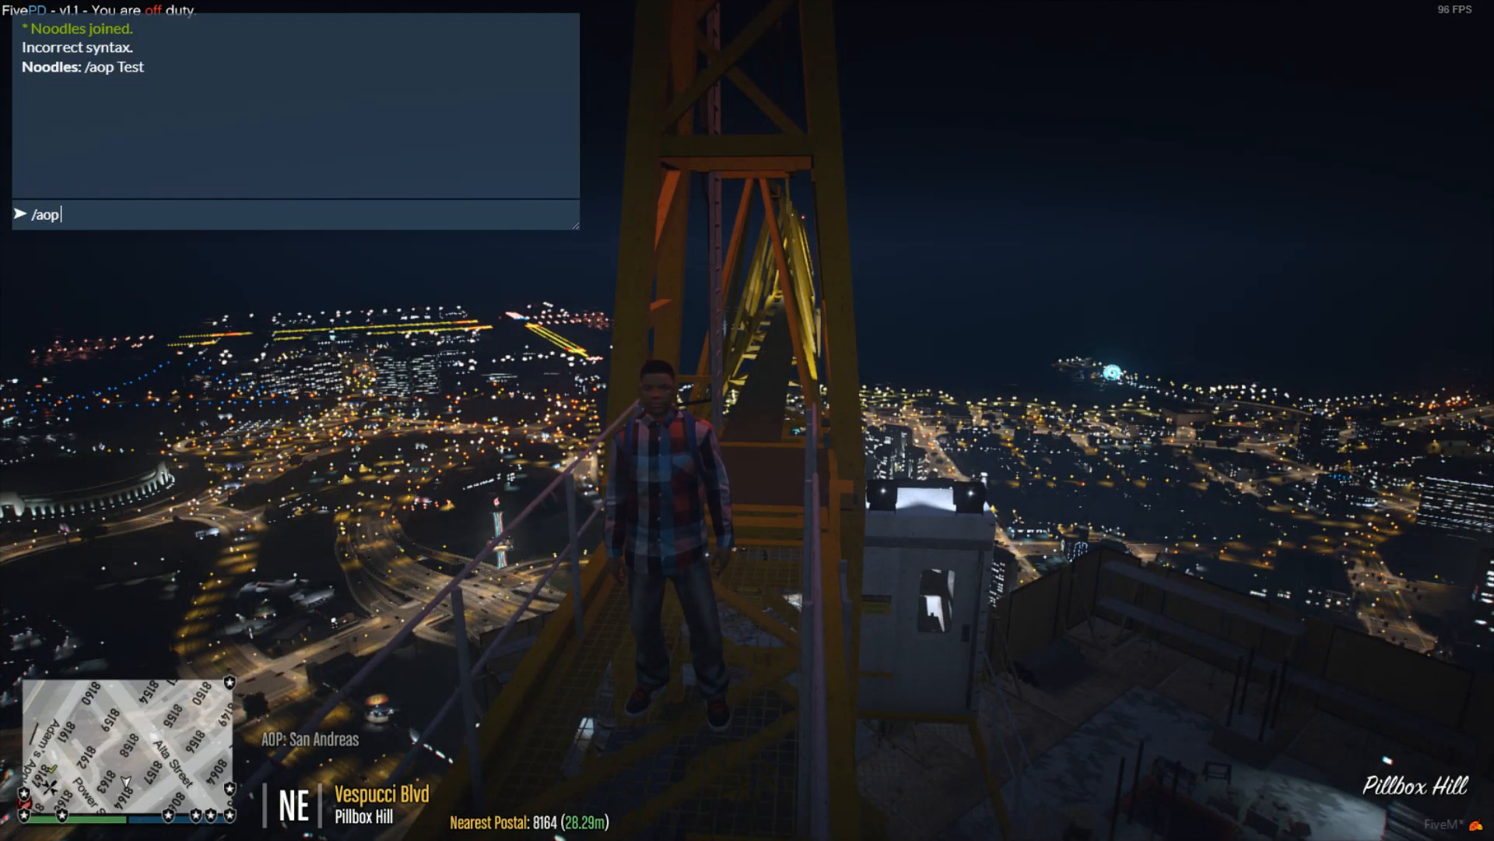
pyautogui.write('Los S')
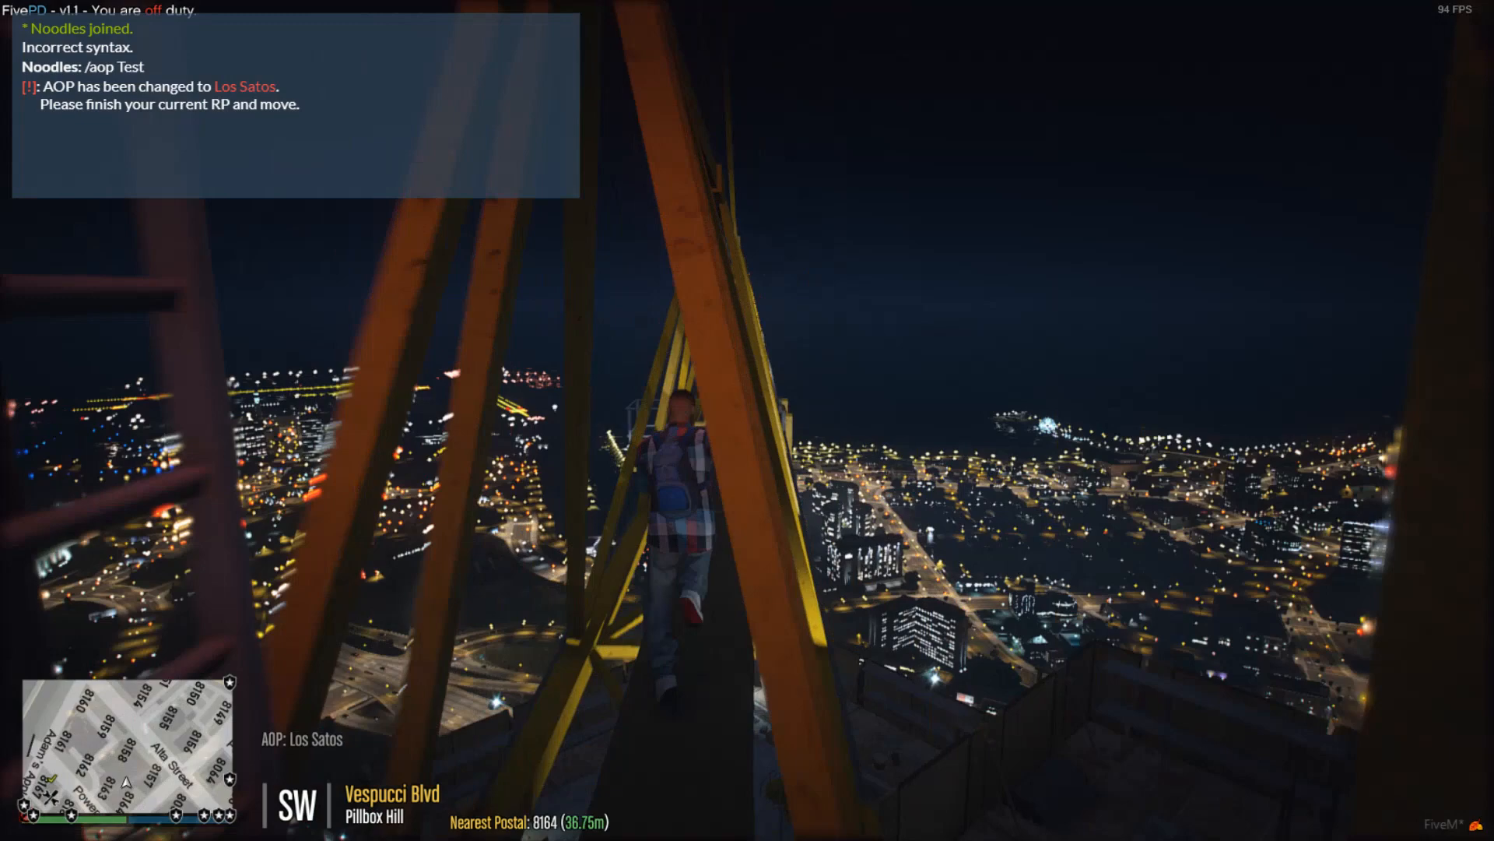
# - Enter '/aop Airport Drive' in chat so the HUD reads AOP: Airport Drive
pyautogui.press('t')
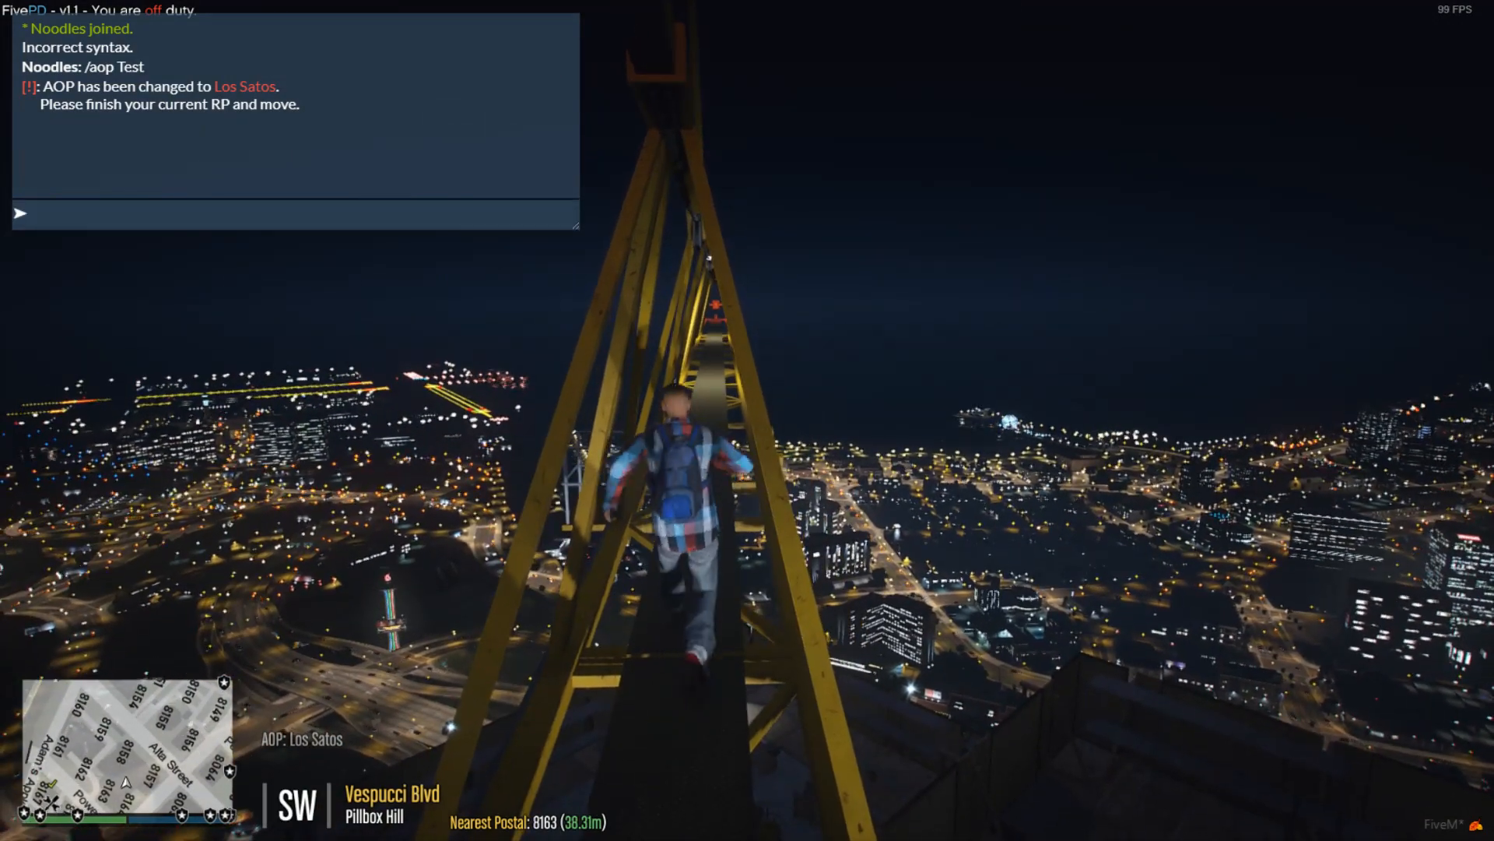
pyautogui.write('/ao')
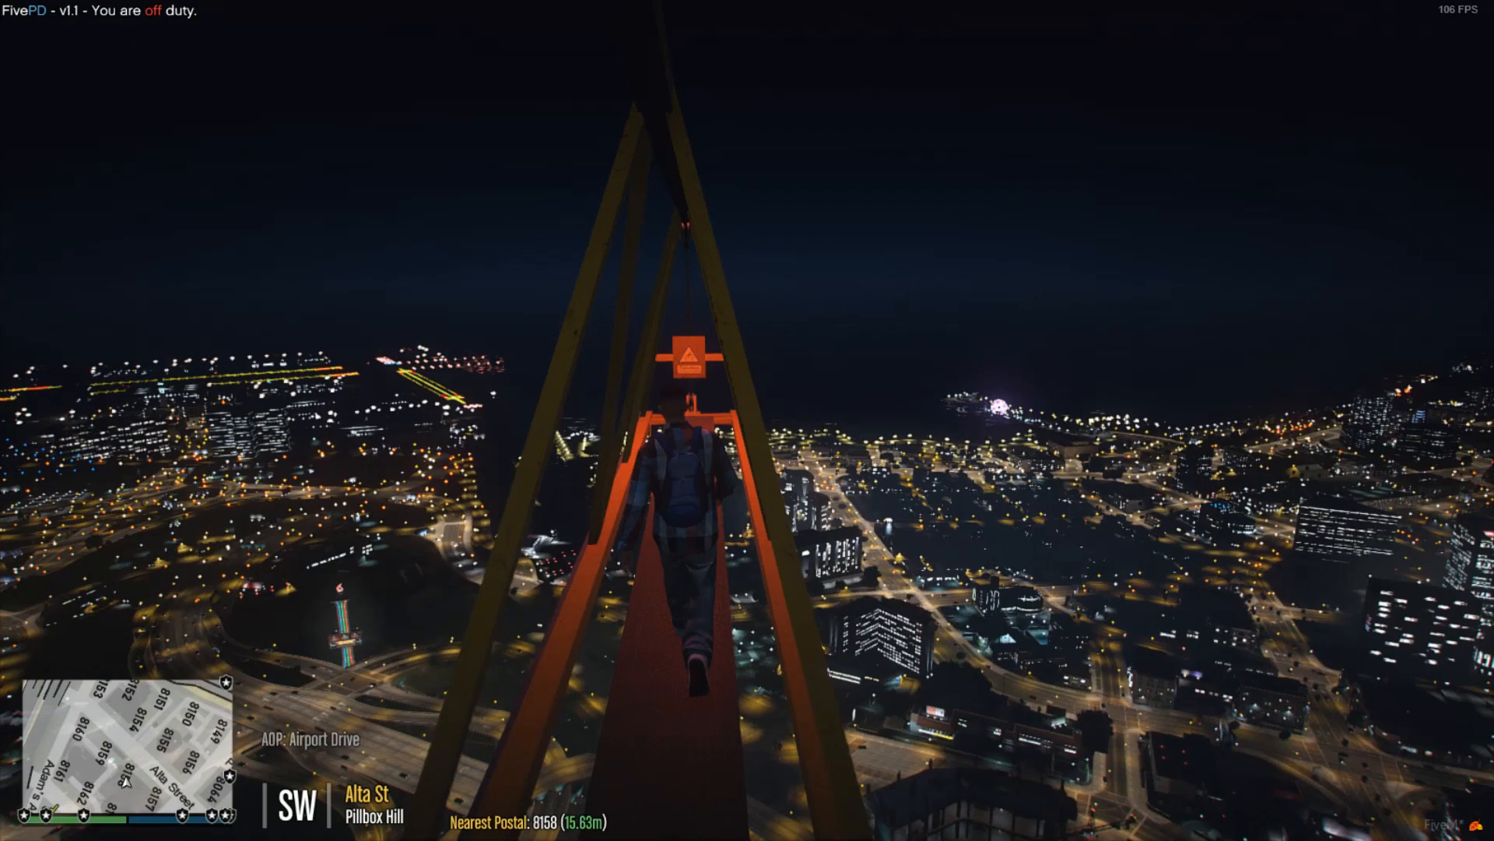
pyautogui.press('w')
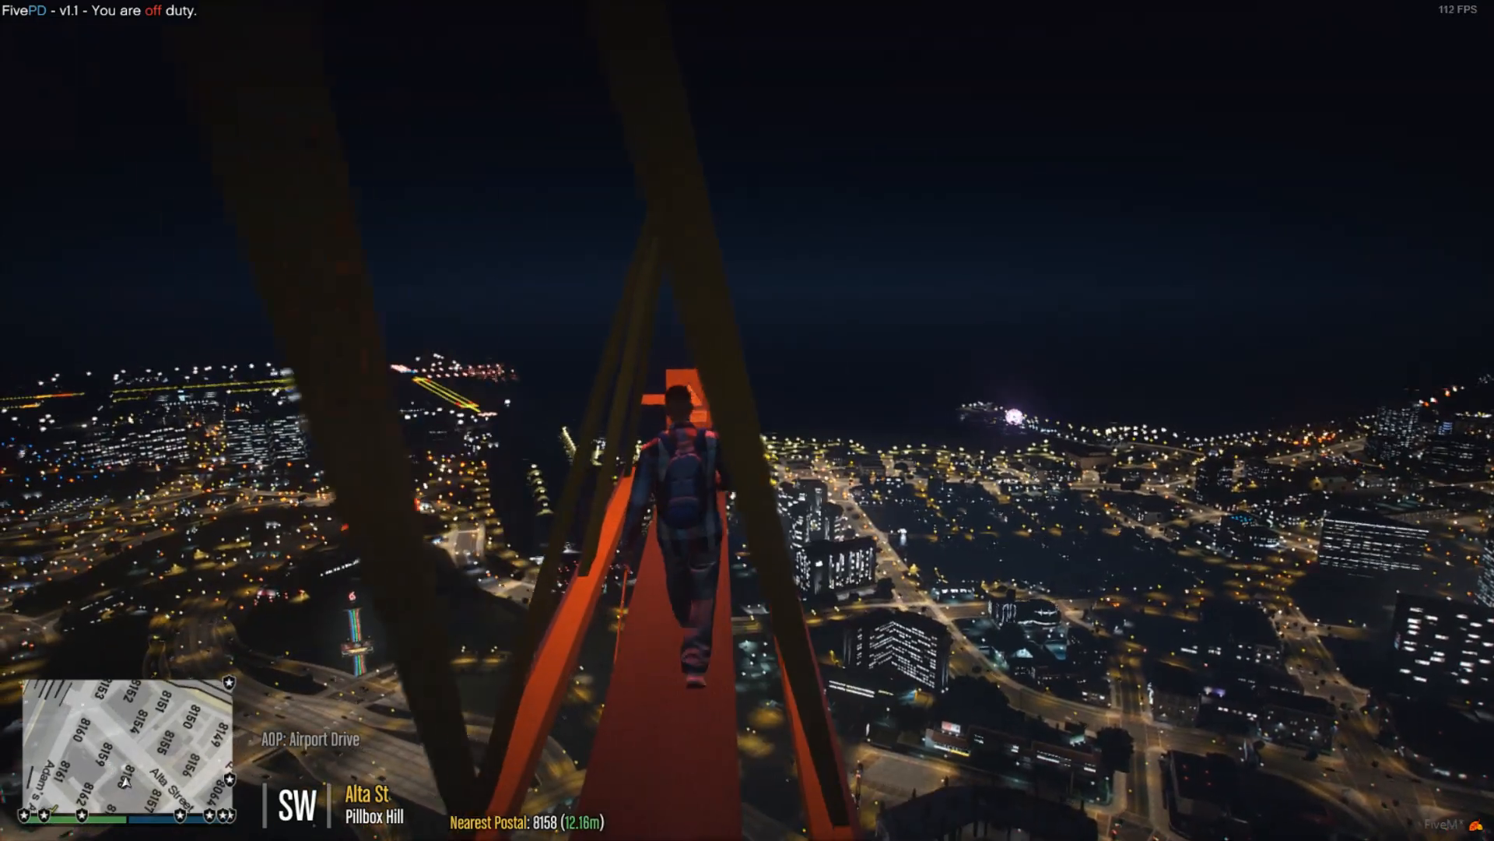